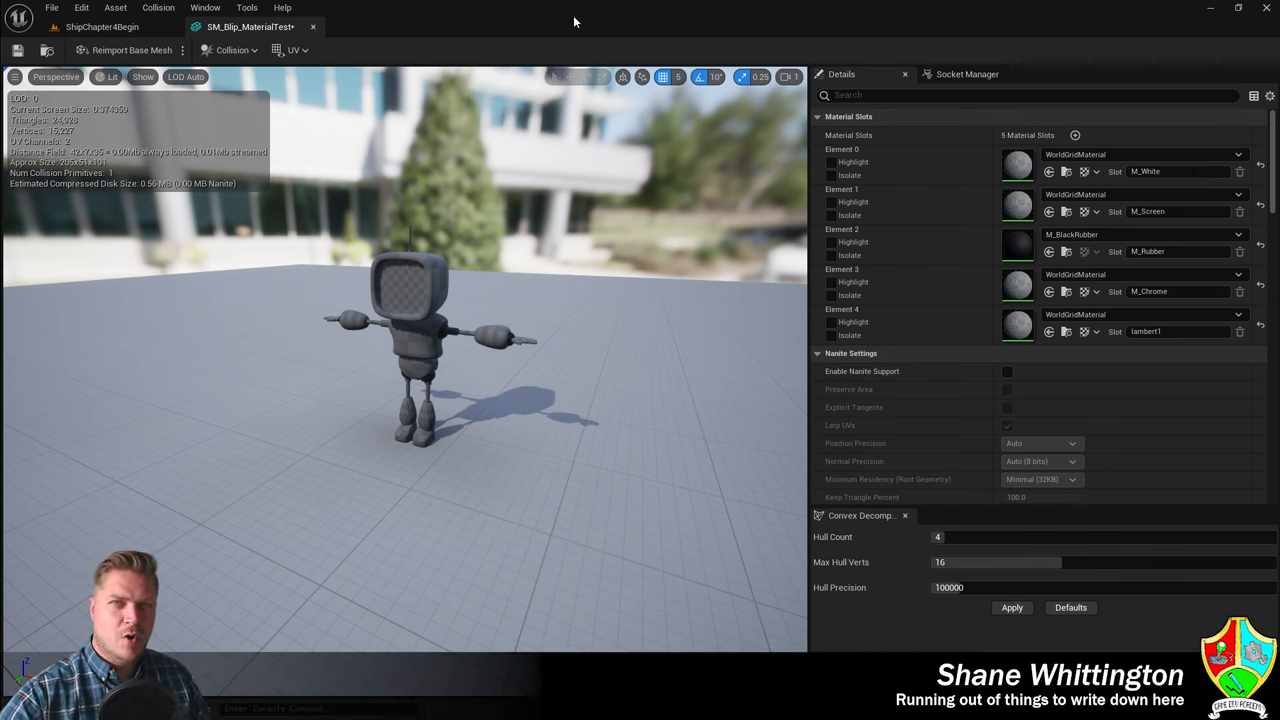
pyautogui.moveTo(435, 265)
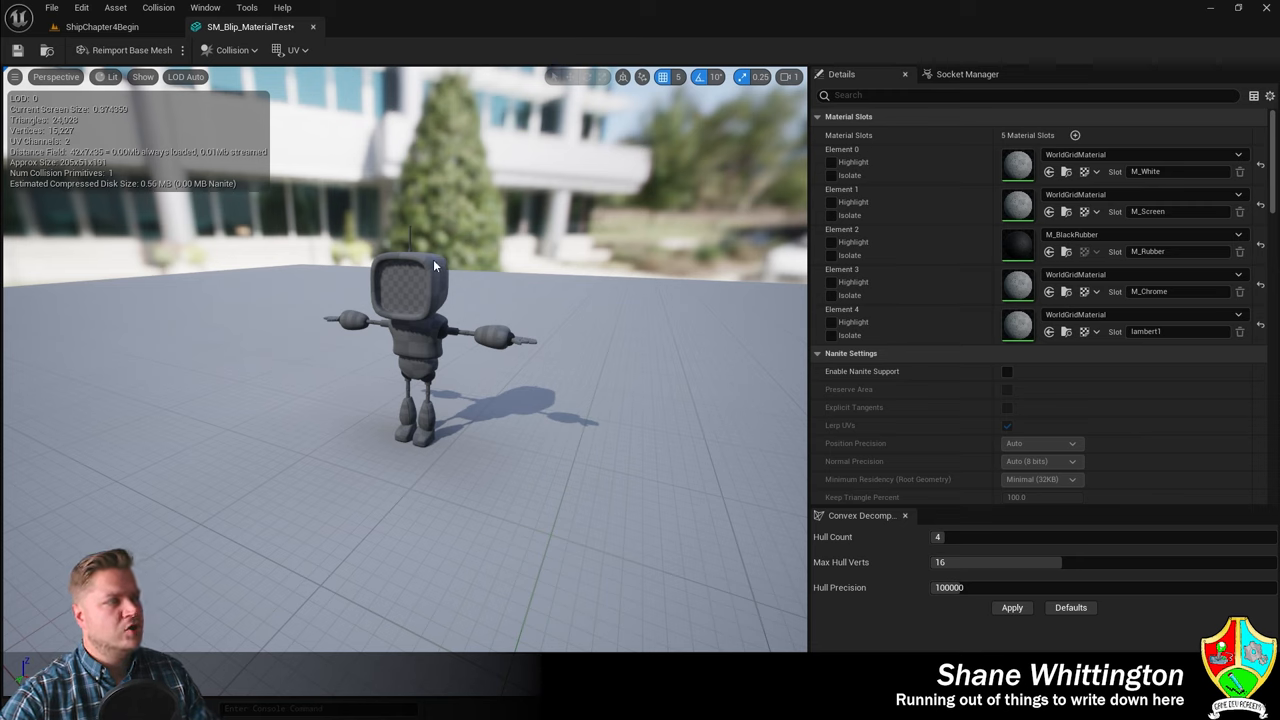
pyautogui.moveTo(372, 270)
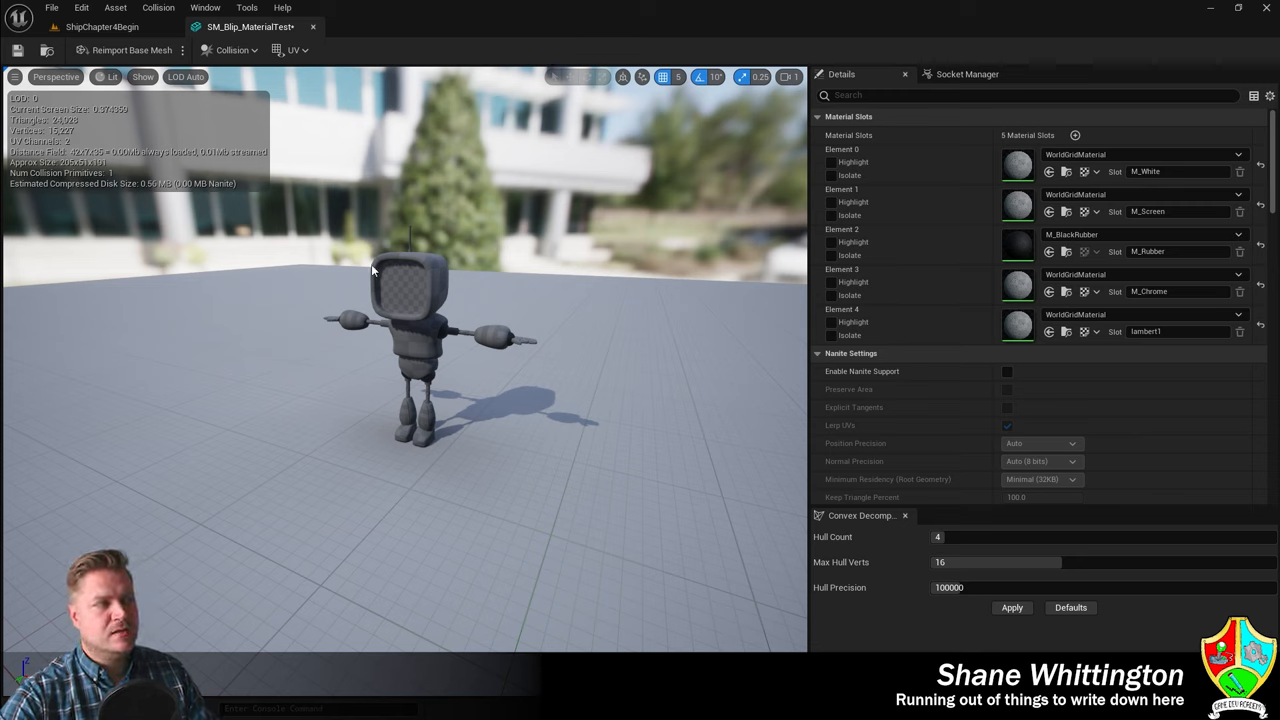
pyautogui.moveTo(417, 393)
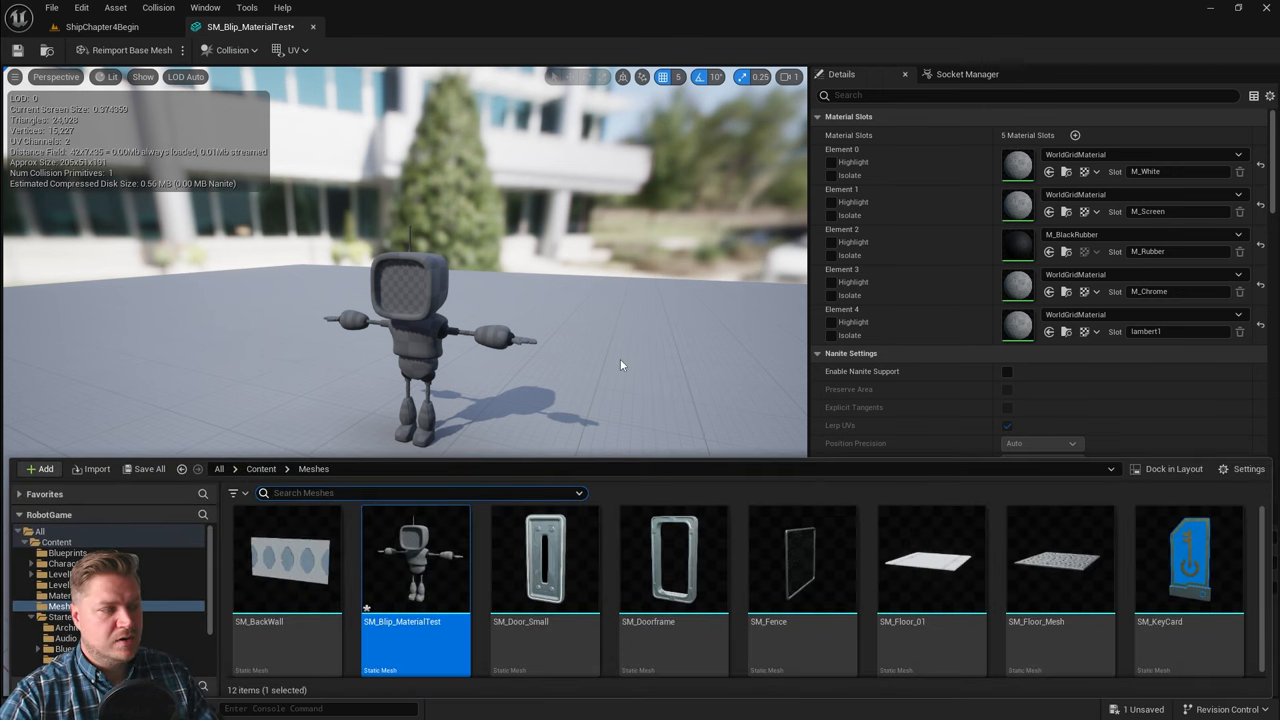
# In Content > Materials, add a new Material asset named M_GlossyPlastic
pyautogui.click(260, 468)
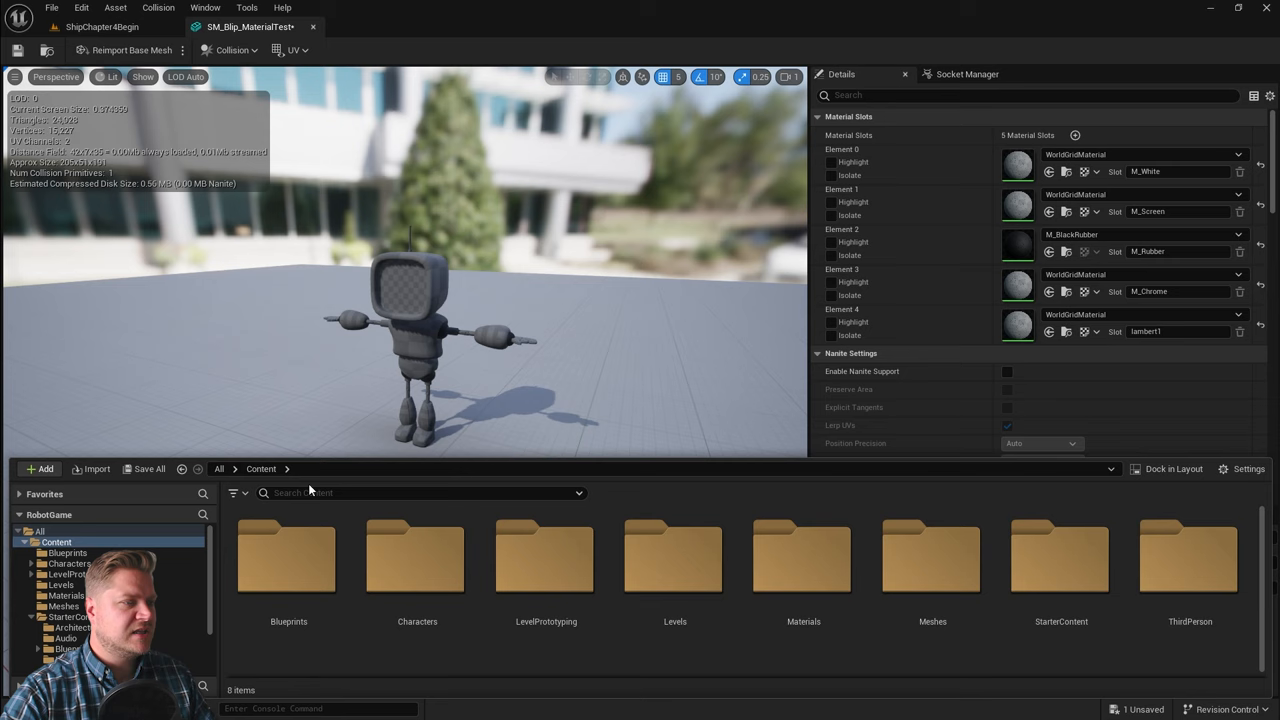
pyautogui.doubleClick(803, 557)
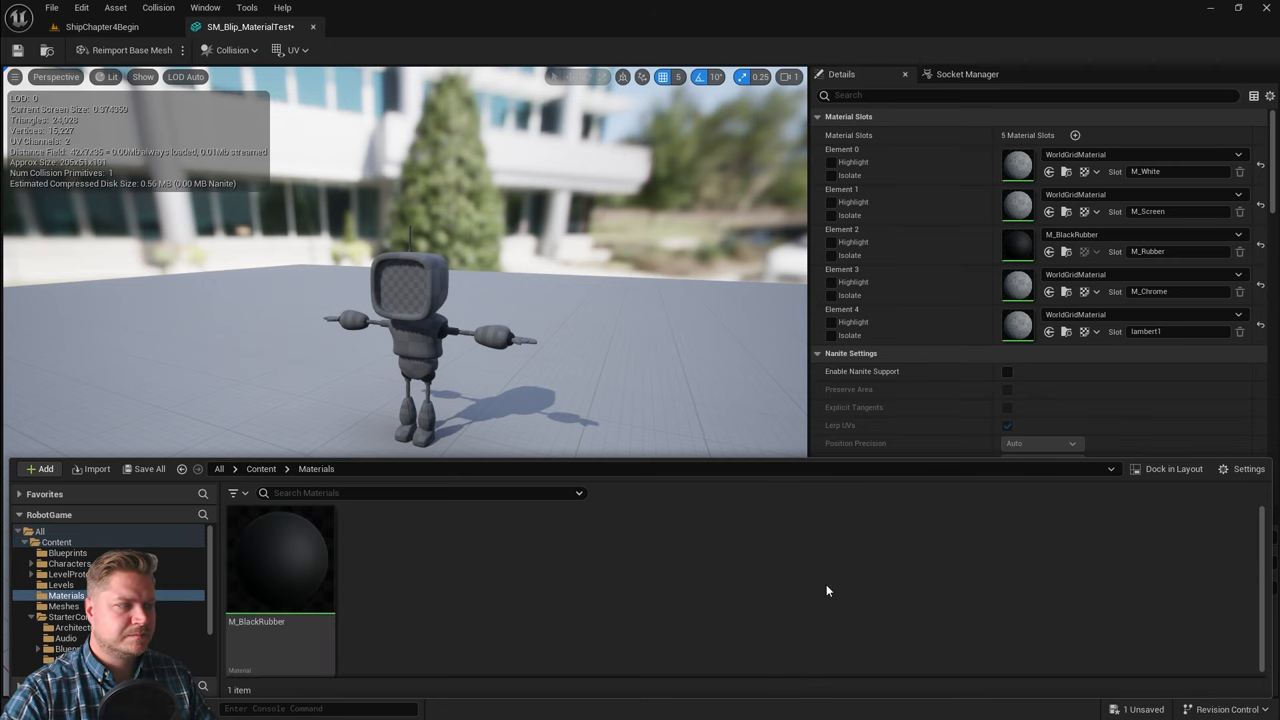
pyautogui.click(40, 468)
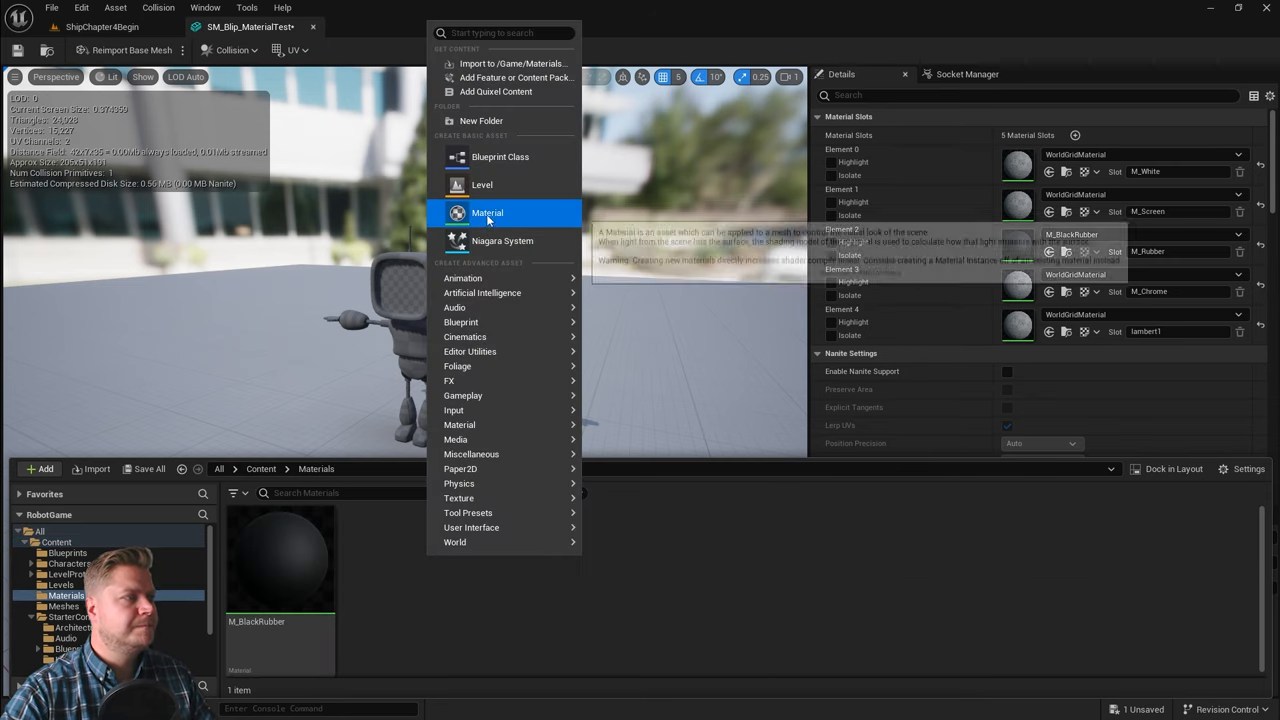
pyautogui.click(487, 212)
pyautogui.write('M_GlossyPlastic')
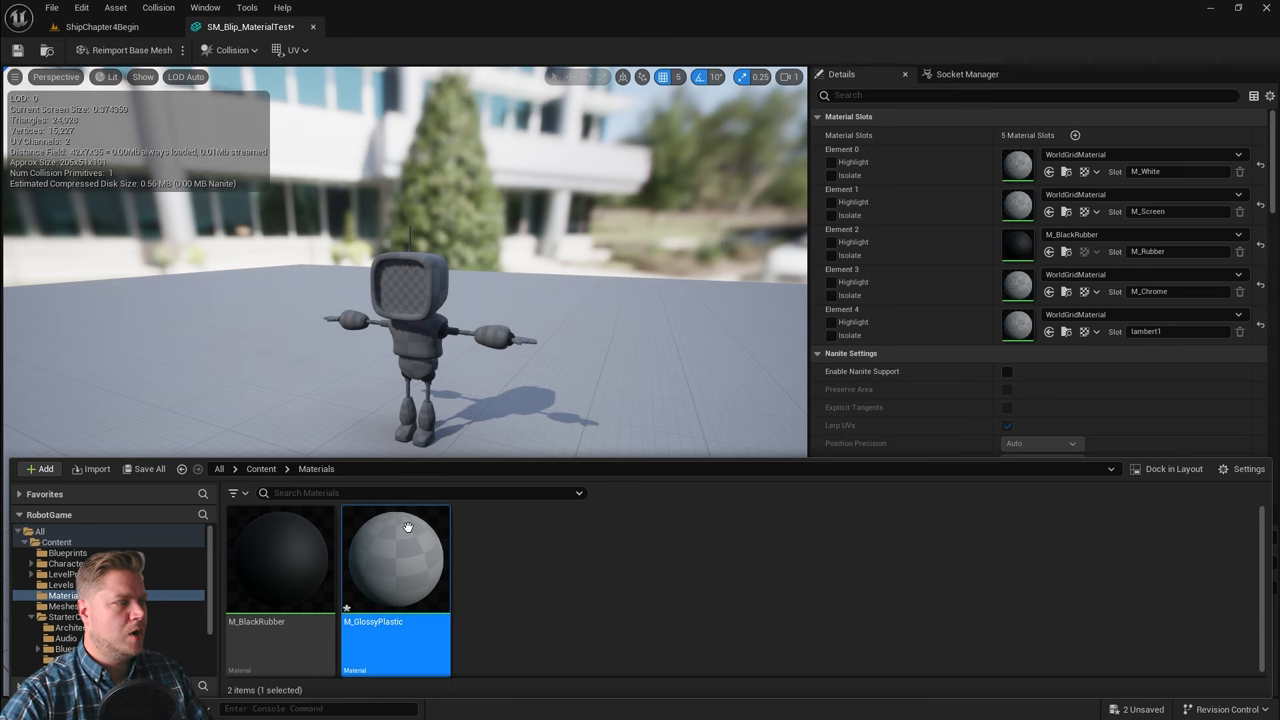
# Double-click the M_GlossyPlastic asset to open it in the Material Editor
pyautogui.doubleClick(395, 555)
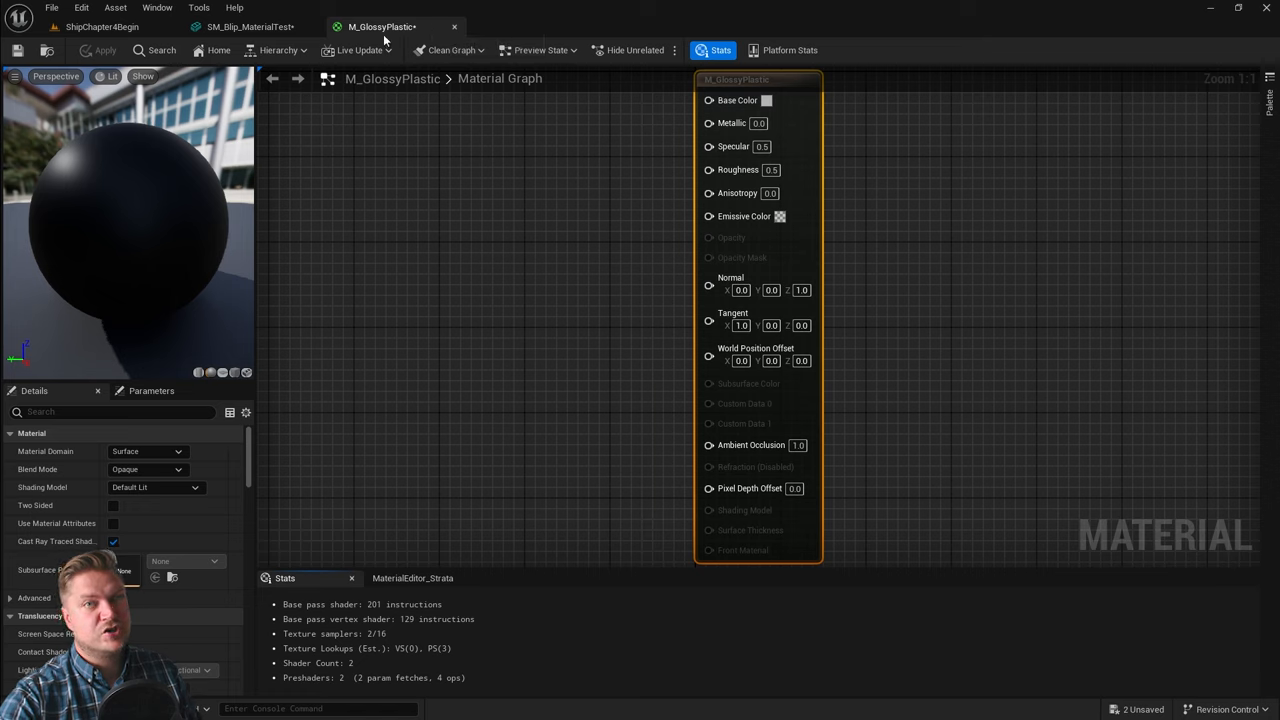
pyautogui.moveTo(382, 26)
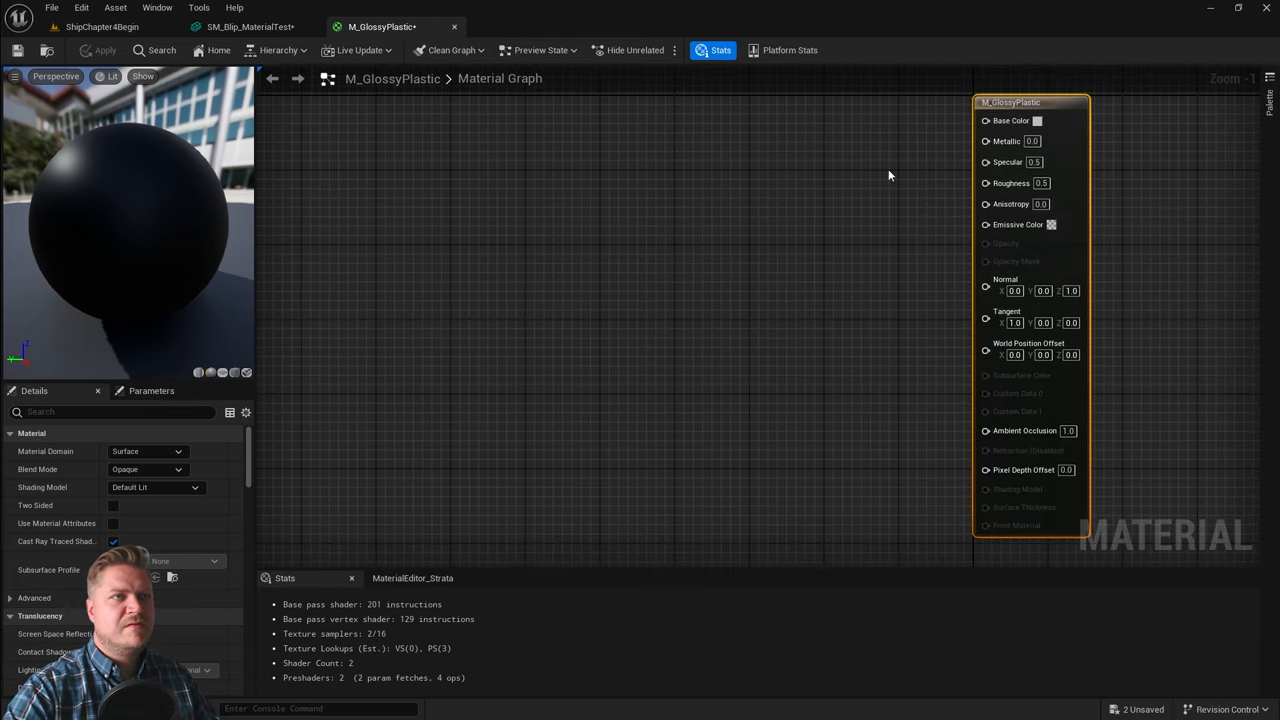
pyautogui.moveTo(604, 203)
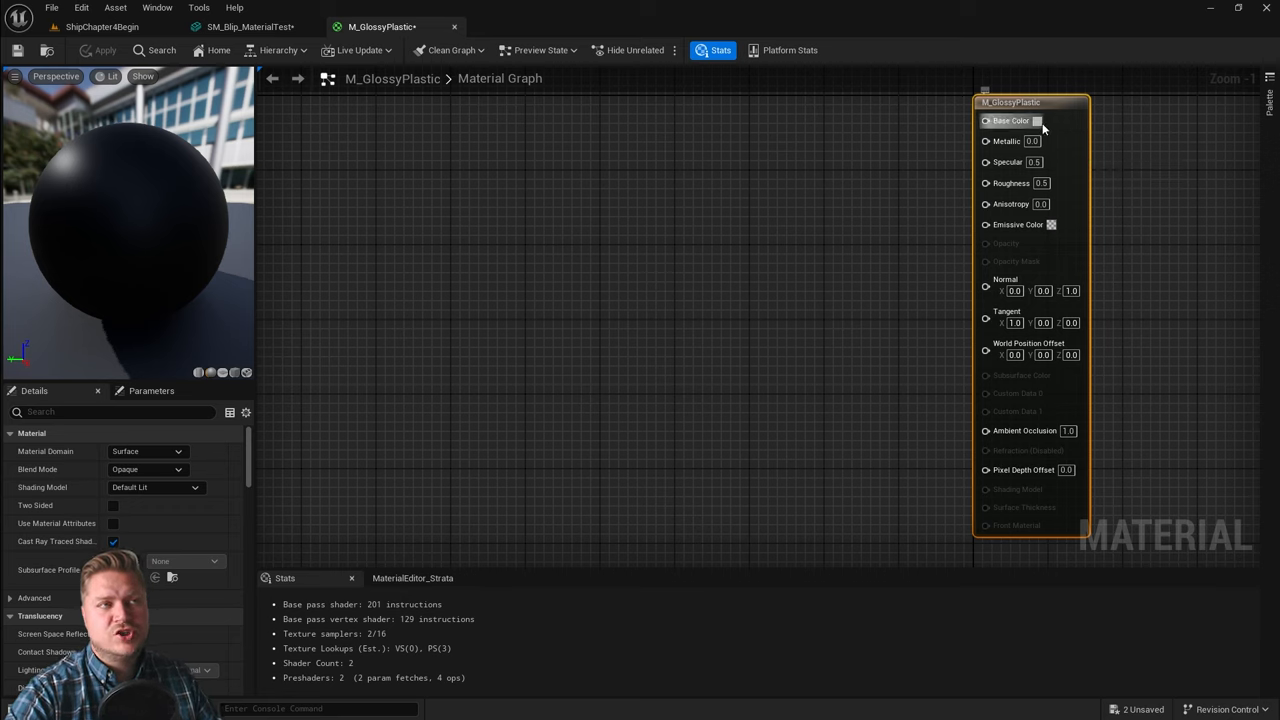
pyautogui.moveTo(1011, 120)
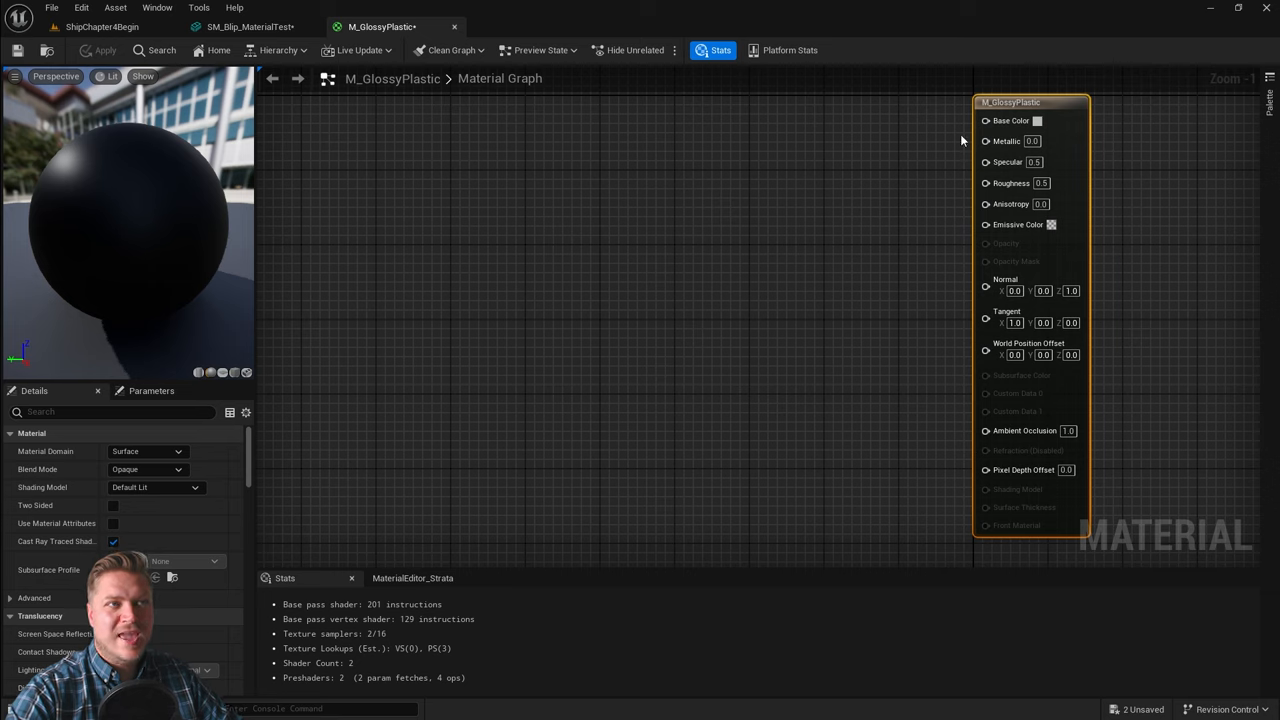
pyautogui.moveTo(965, 165)
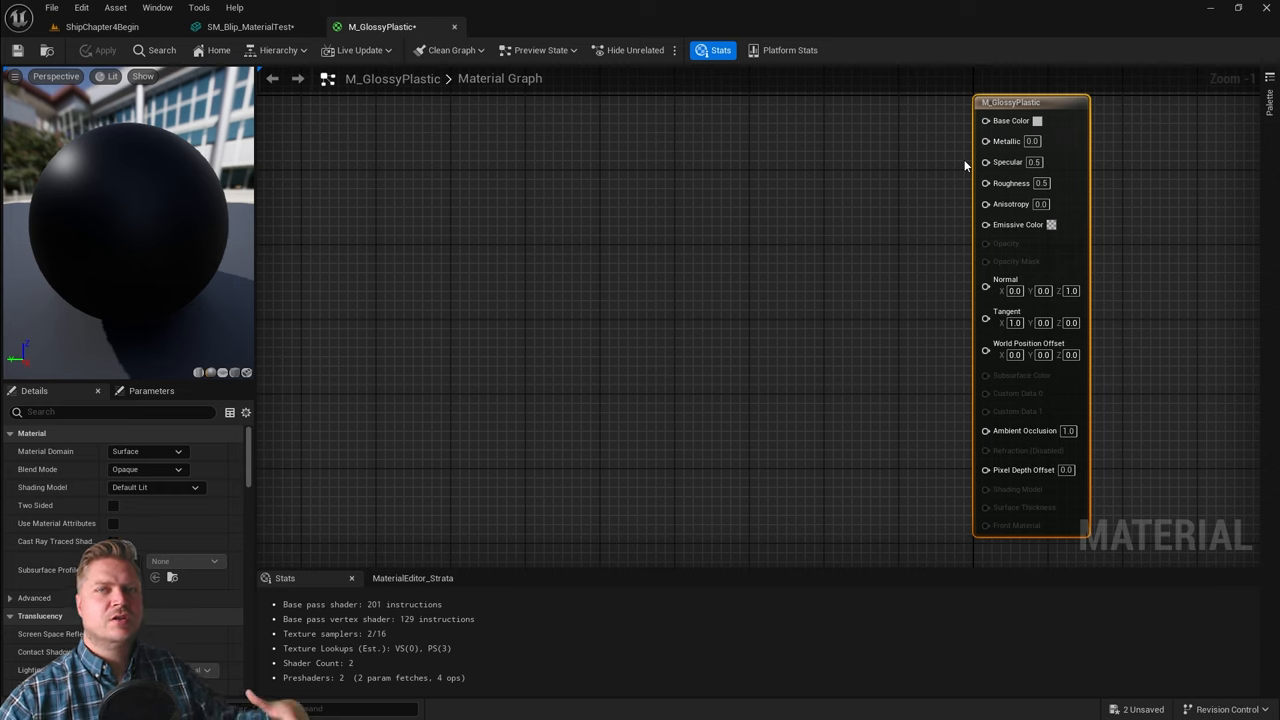
pyautogui.moveTo(1040, 121)
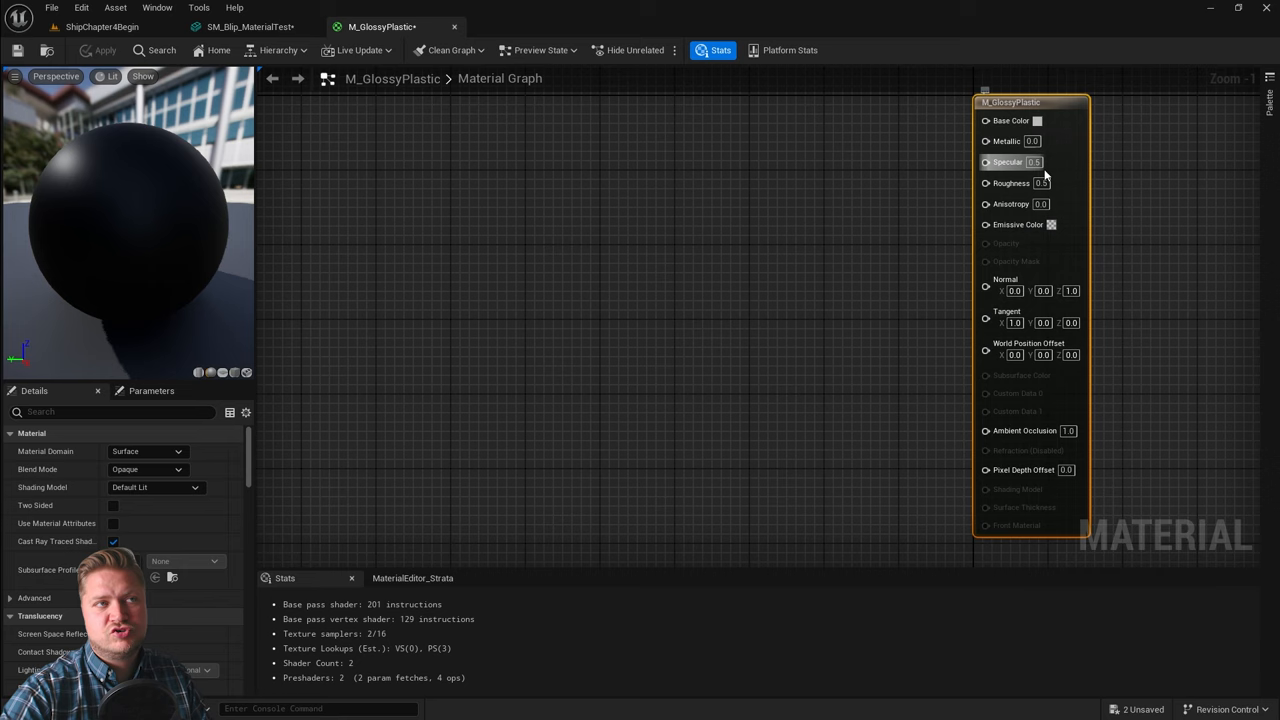
pyautogui.moveTo(1037, 141)
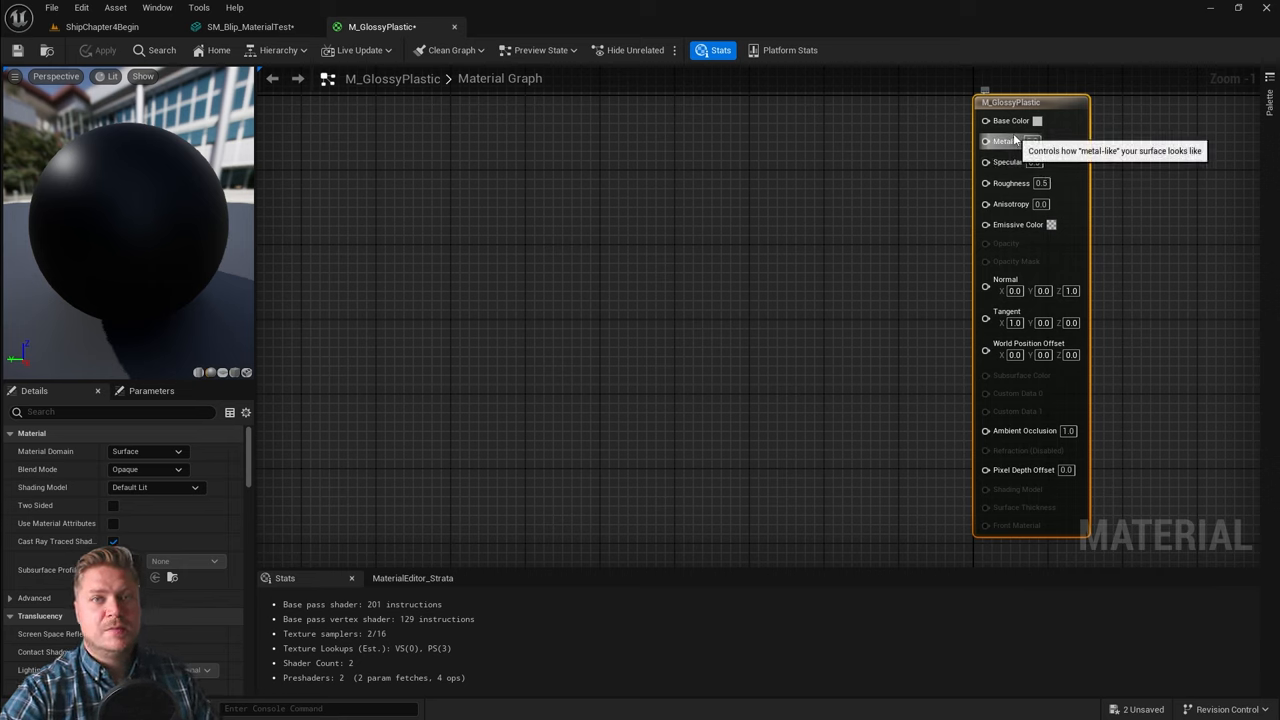
pyautogui.moveTo(1170, 222)
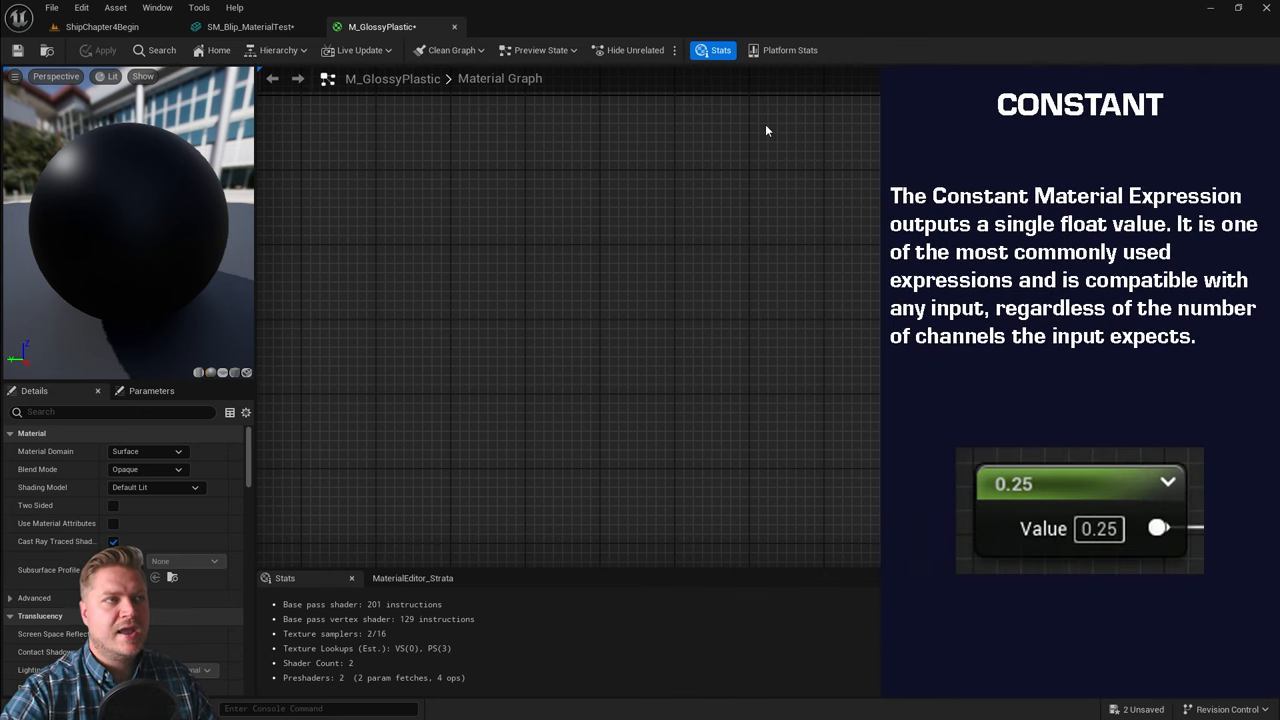
# Add a Constant expression node to the M_GlossyPlastic graph using the 'con' search
pyautogui.write('con')
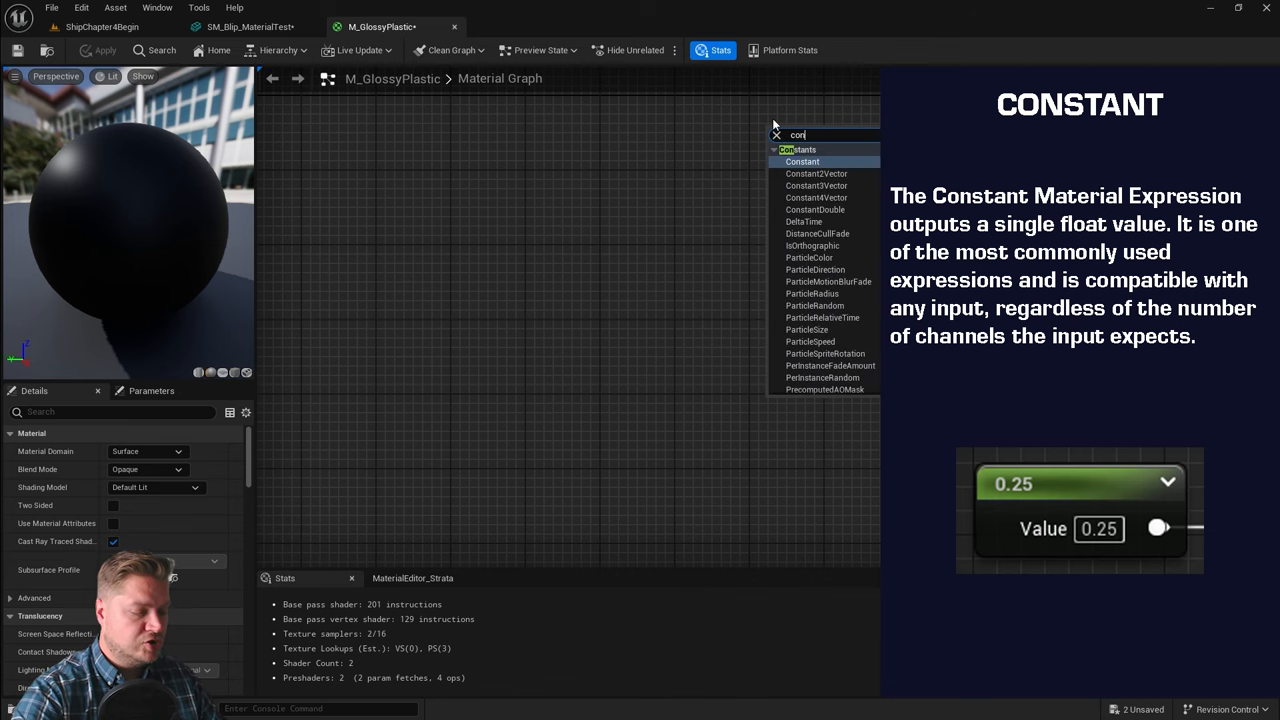
pyautogui.click(802, 161)
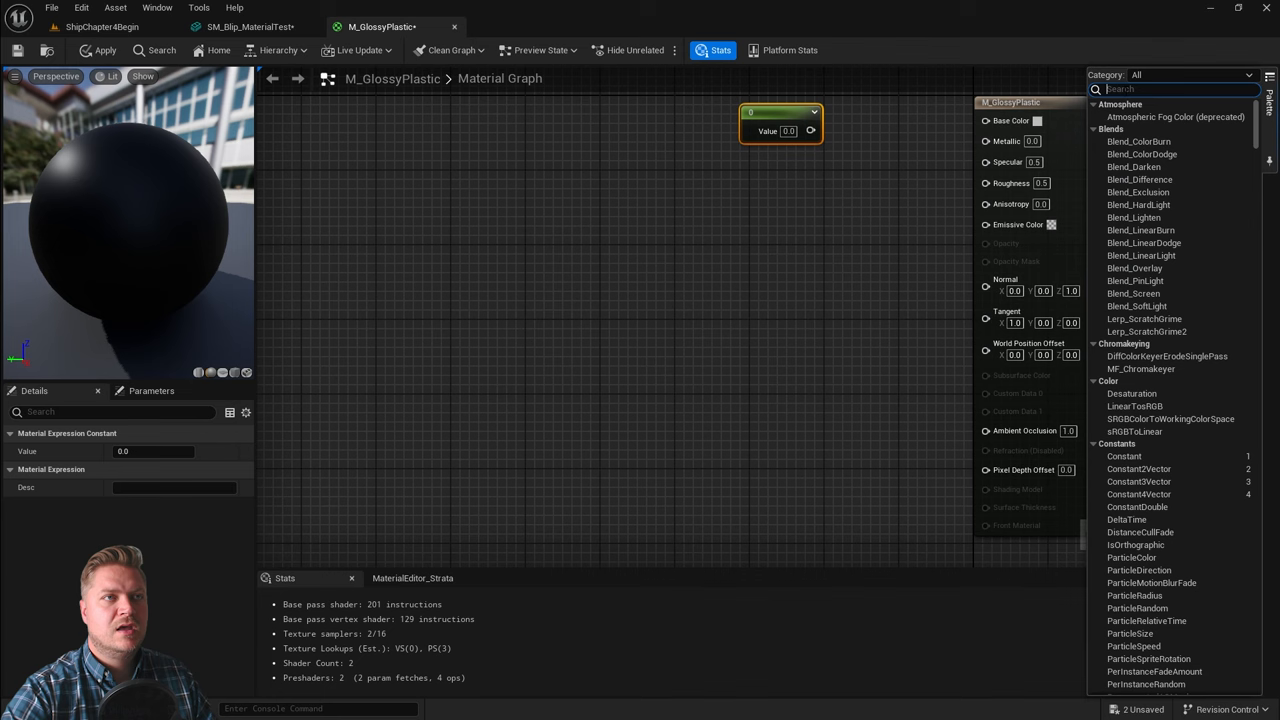
pyautogui.write('const')
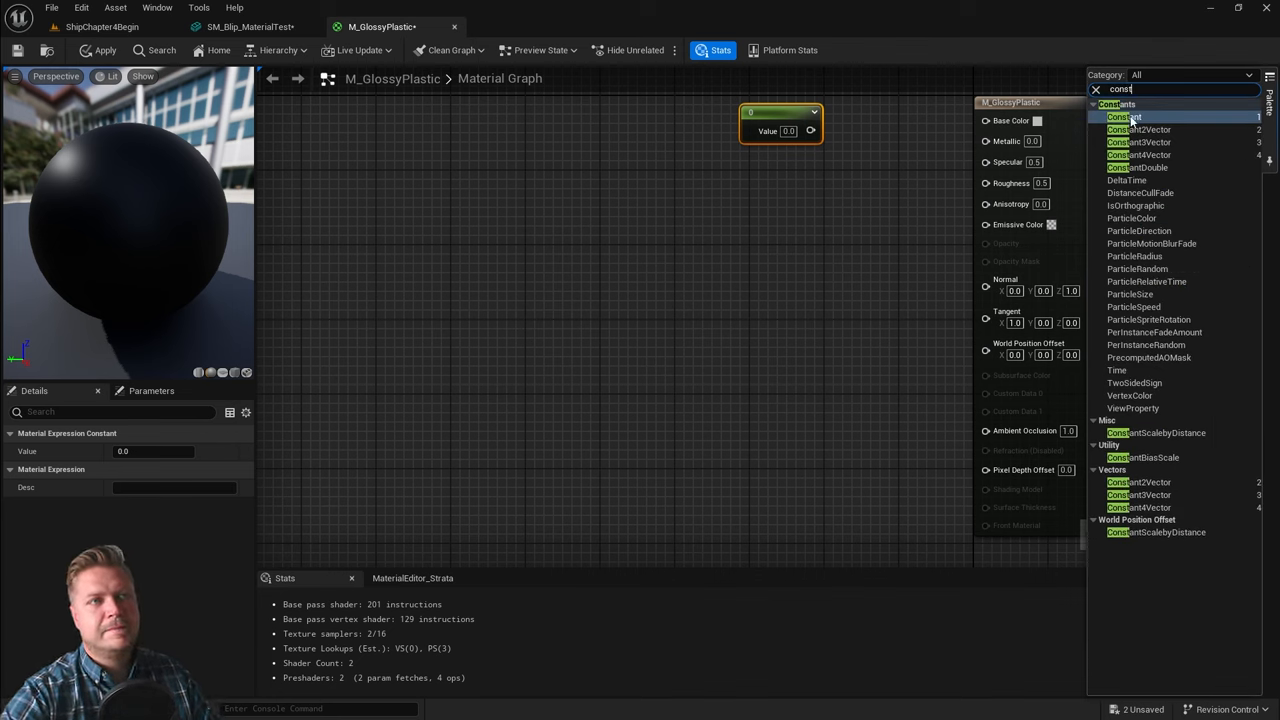
pyautogui.moveTo(1131, 121)
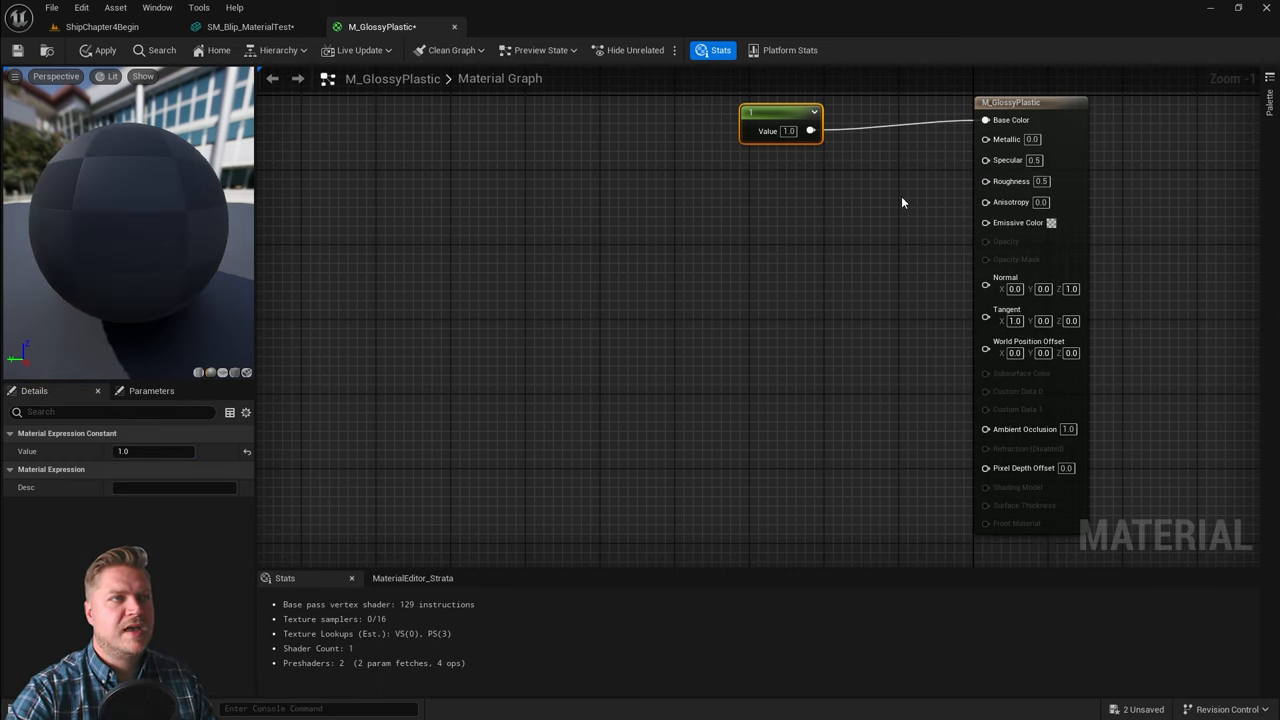
pyautogui.moveTo(89, 258)
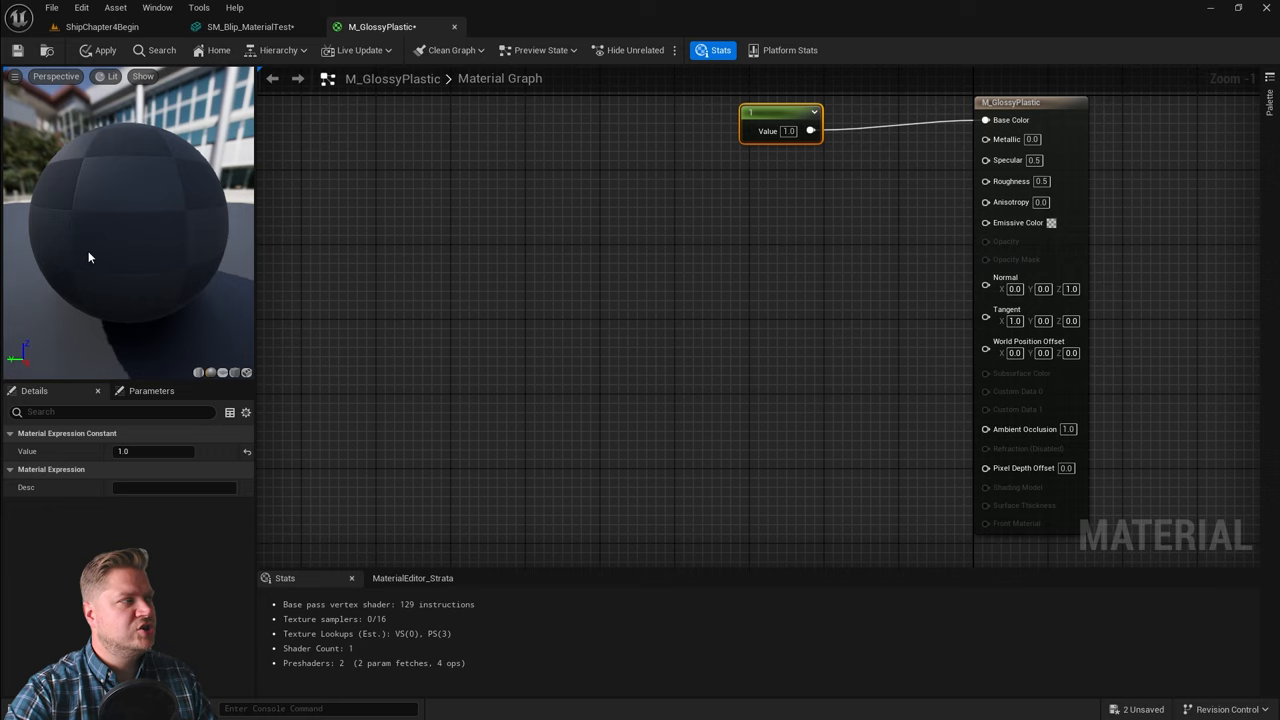
pyautogui.moveTo(176, 261)
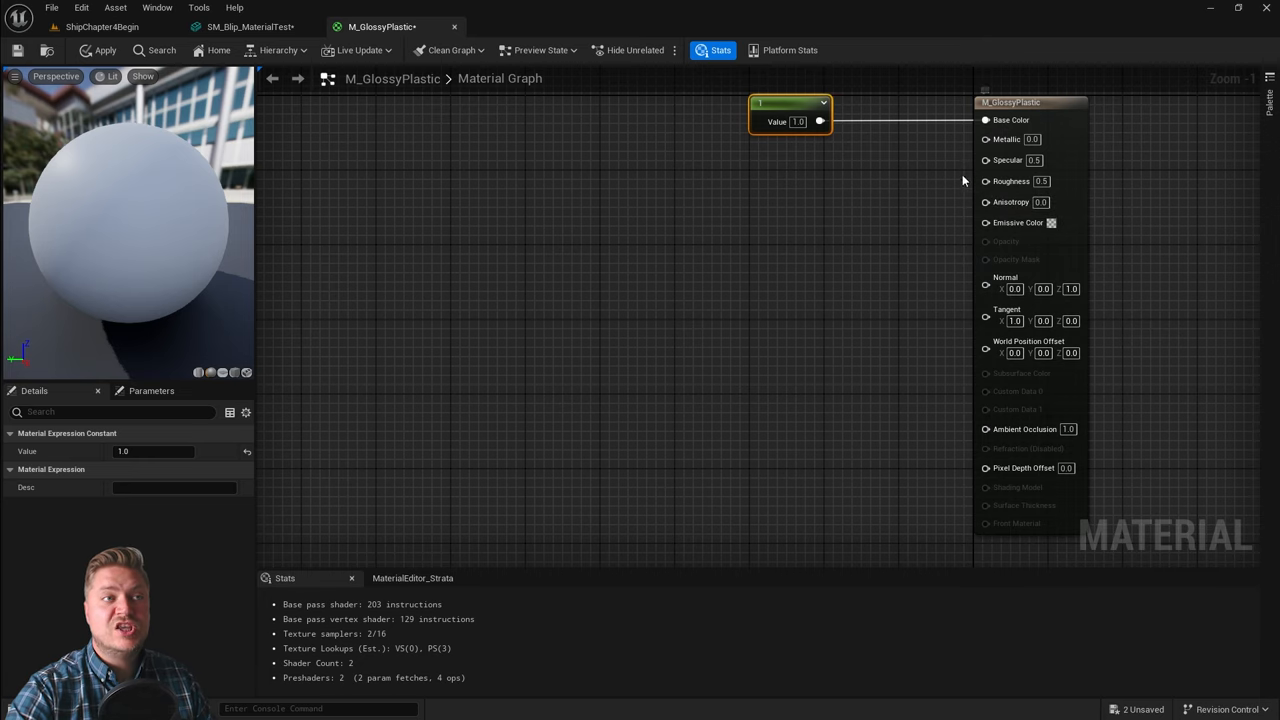
pyautogui.moveTo(973, 174)
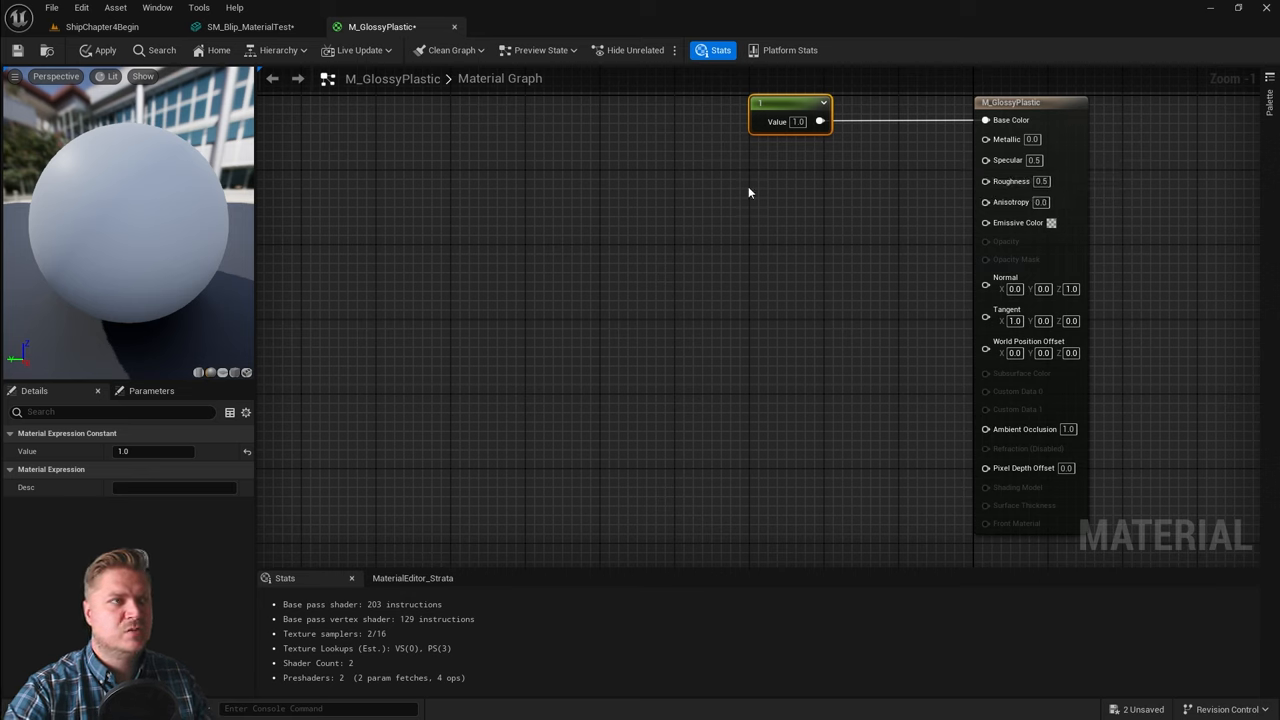
# Add a second Constant of 0.15 wired to Roughness, and save the material
pyautogui.write('co')
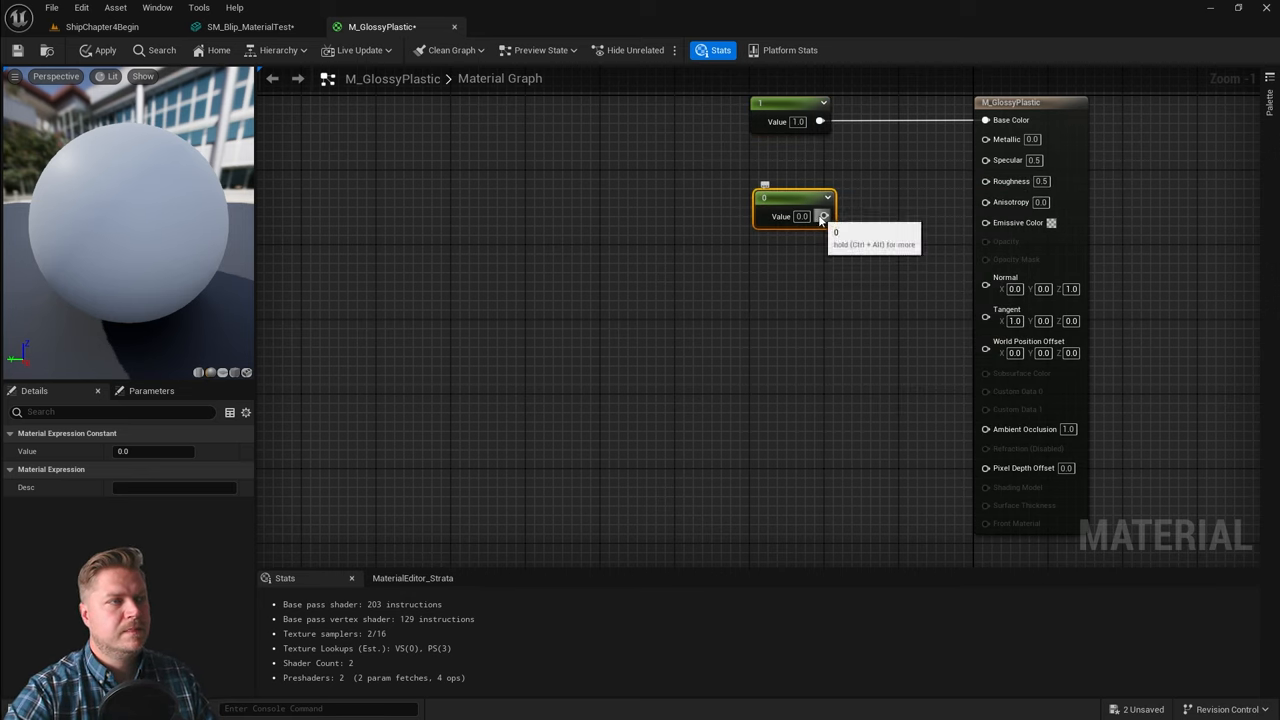
pyautogui.moveTo(822, 216); pyautogui.dragTo(986, 181)
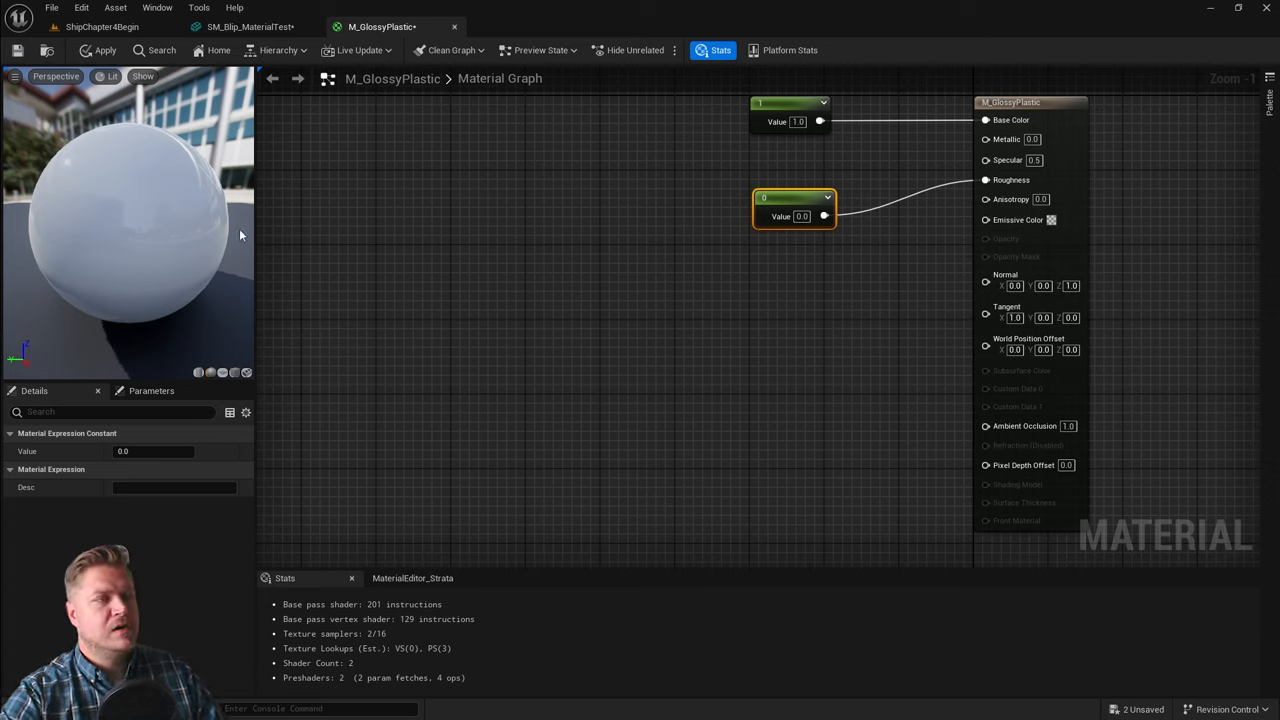
pyautogui.moveTo(340, 267)
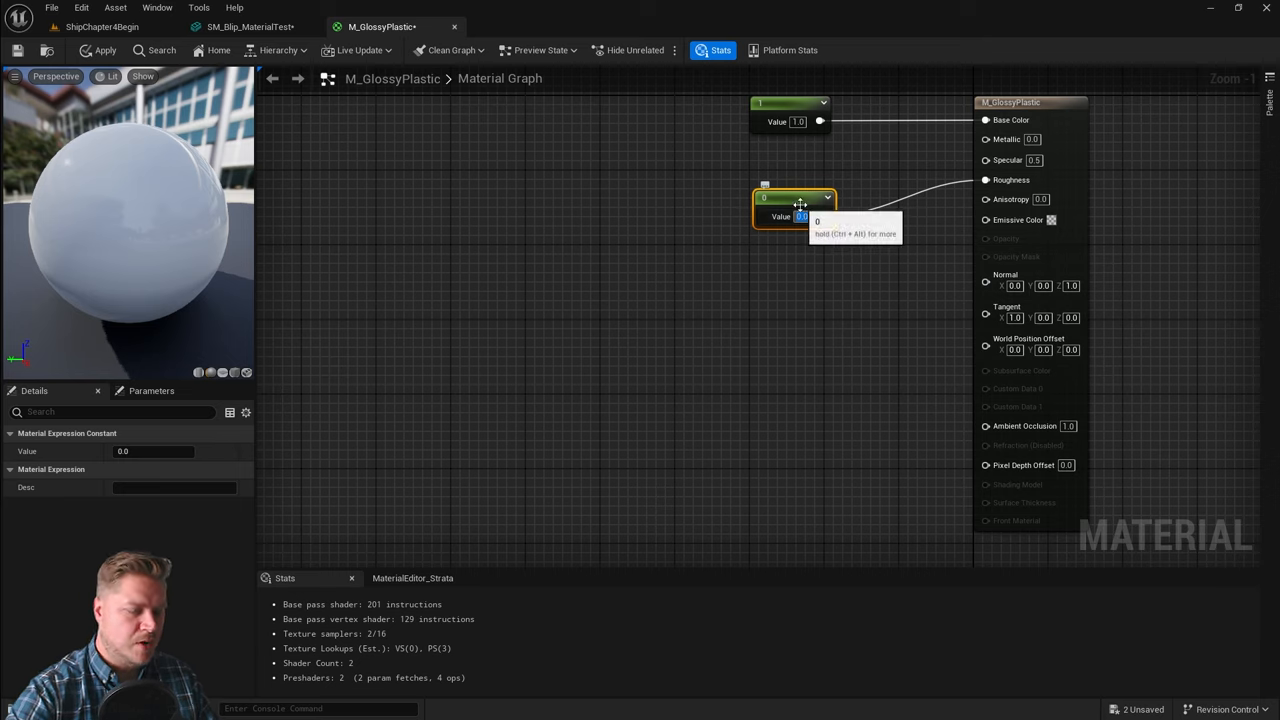
pyautogui.write('0.15')
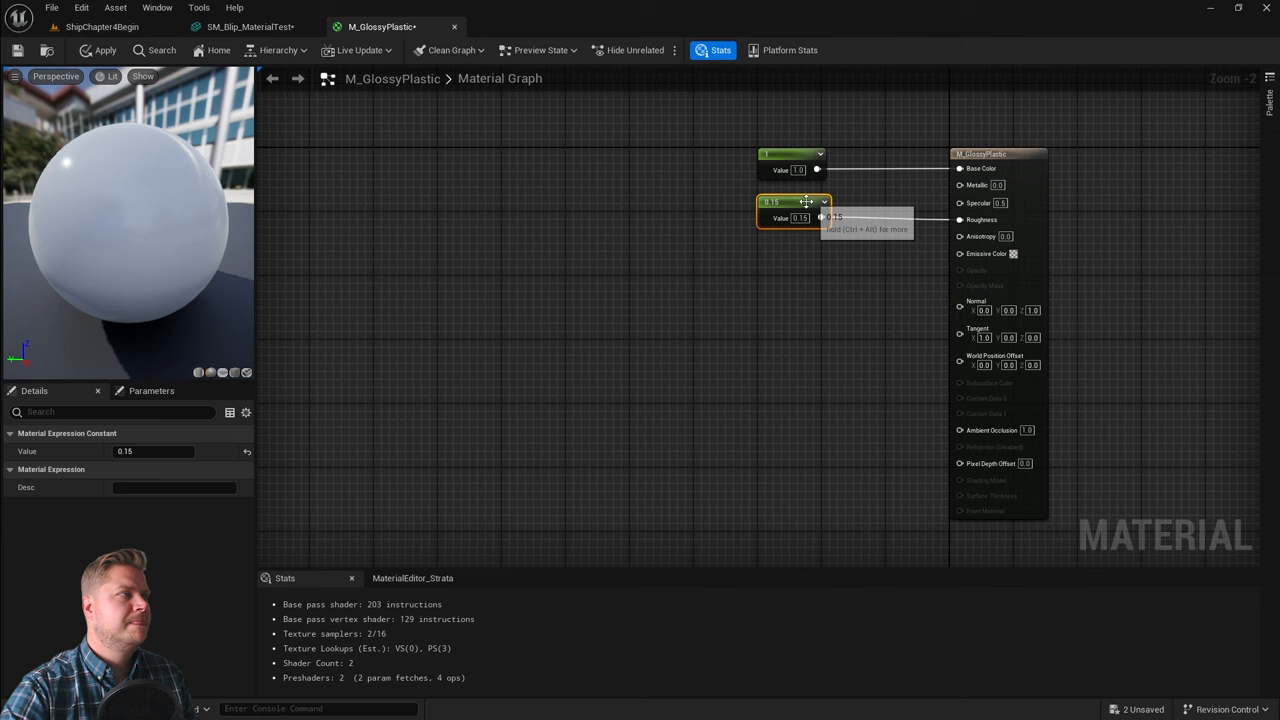
pyautogui.click(96, 50)
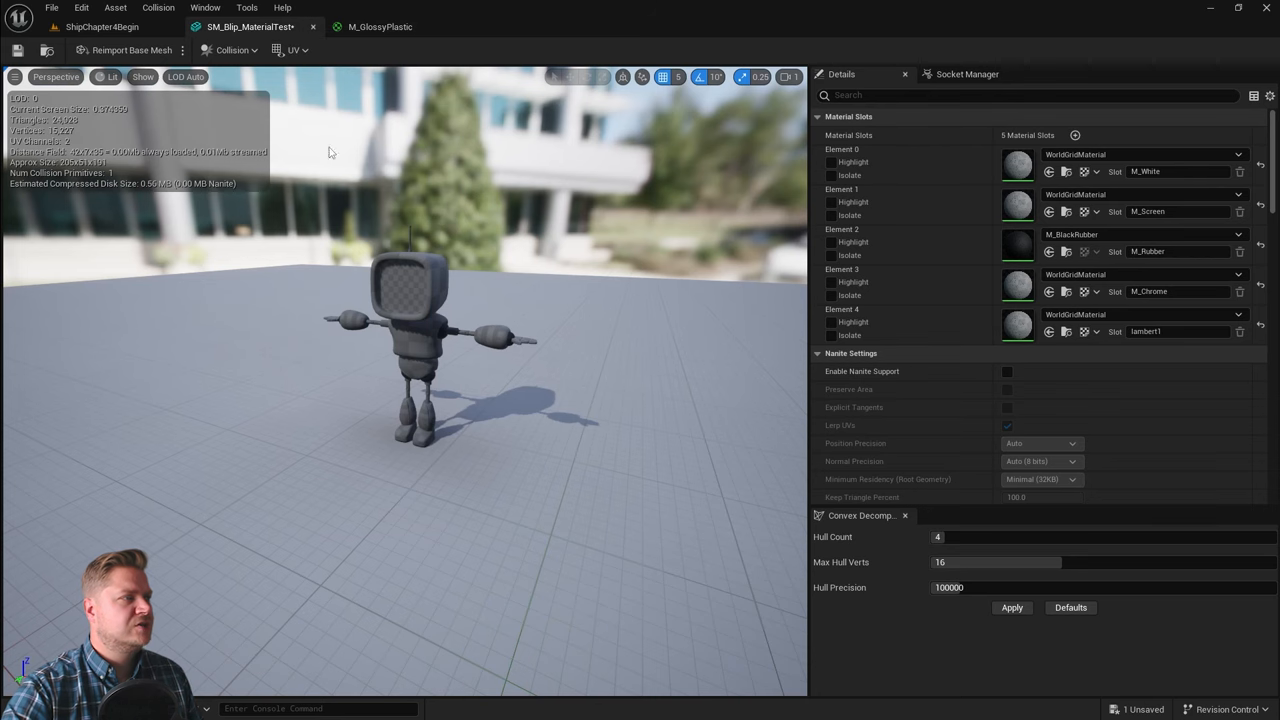
pyautogui.moveTo(832, 188)
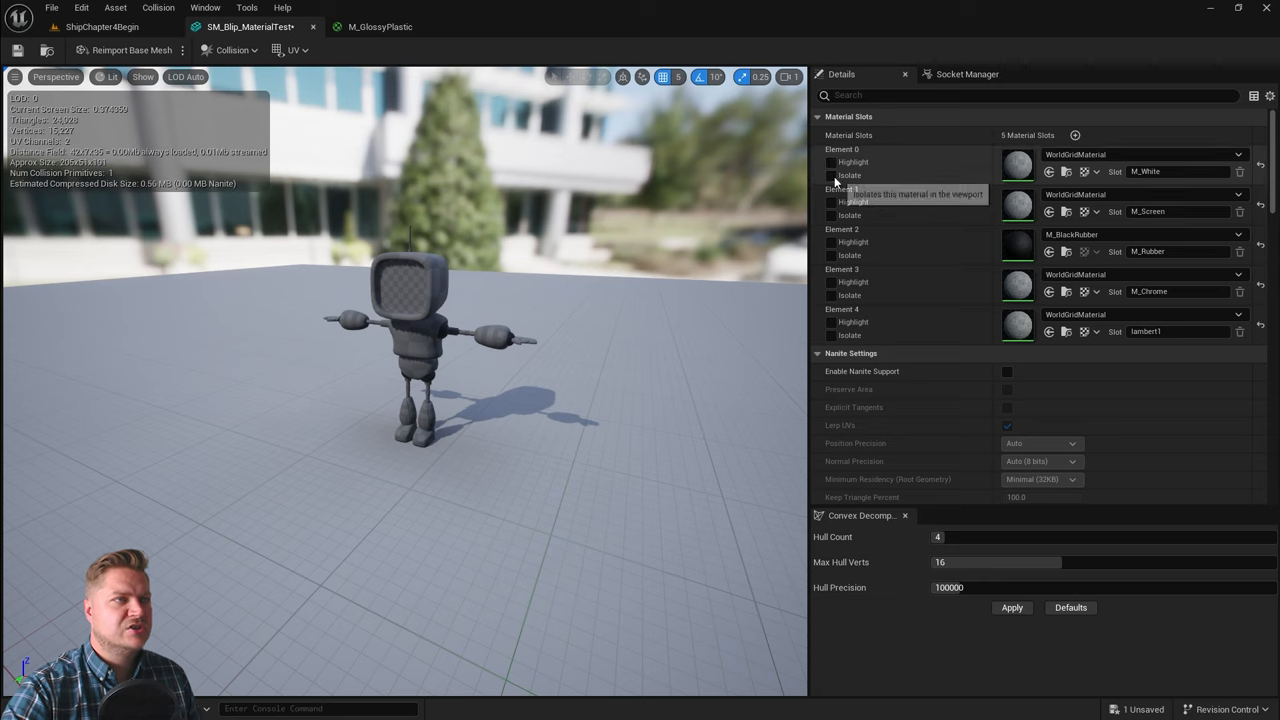
pyautogui.moveTo(830, 171)
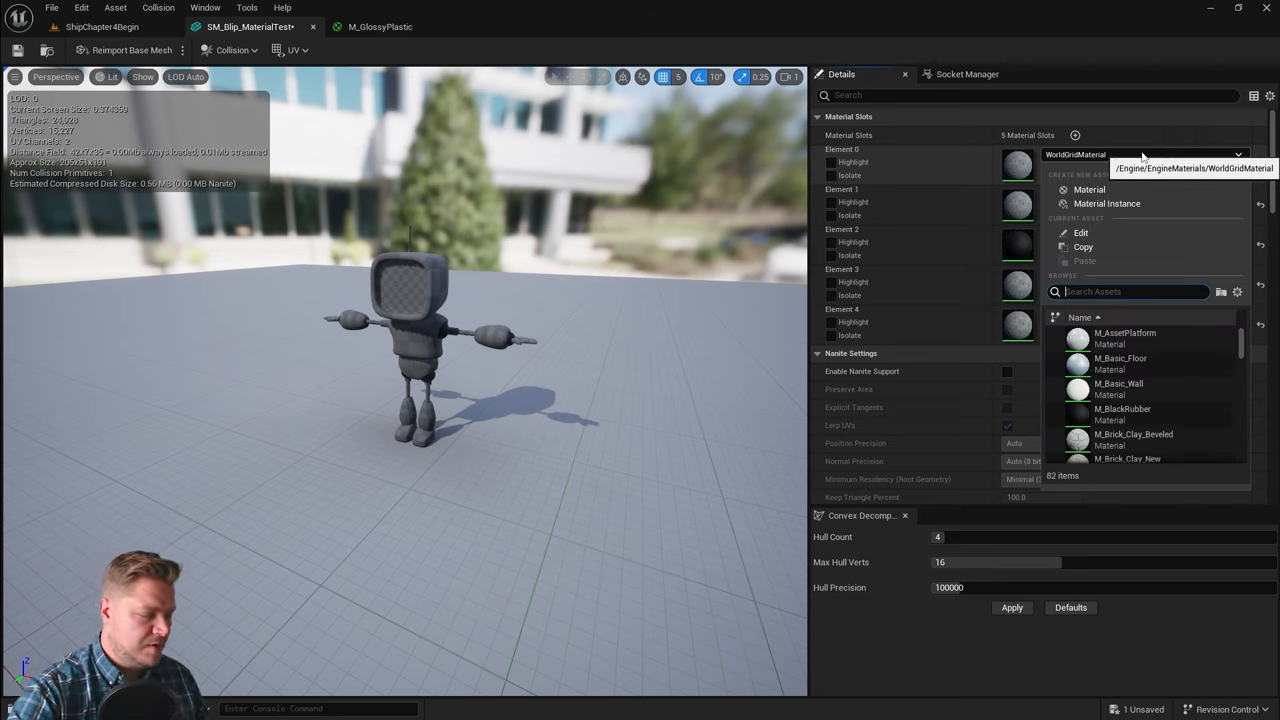
# Filter Element 0's material picker with 'glossy' to show M_GlossyPlastic
pyautogui.write('glossy')
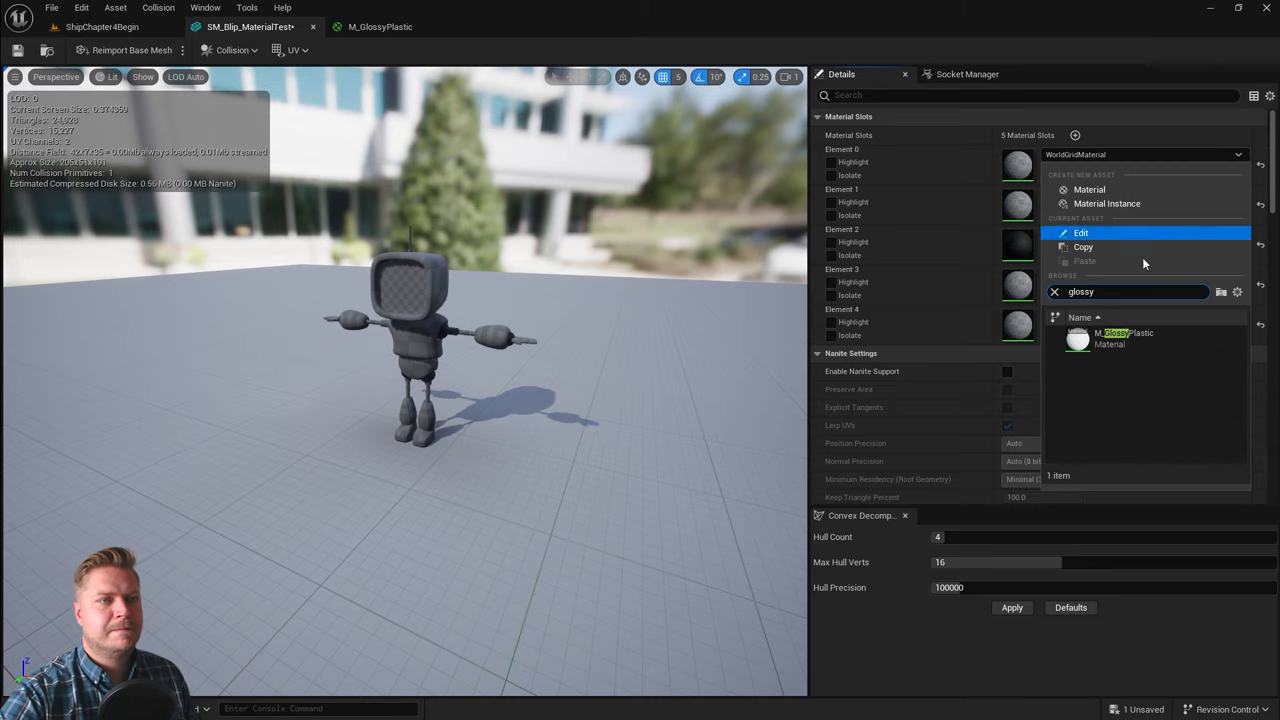